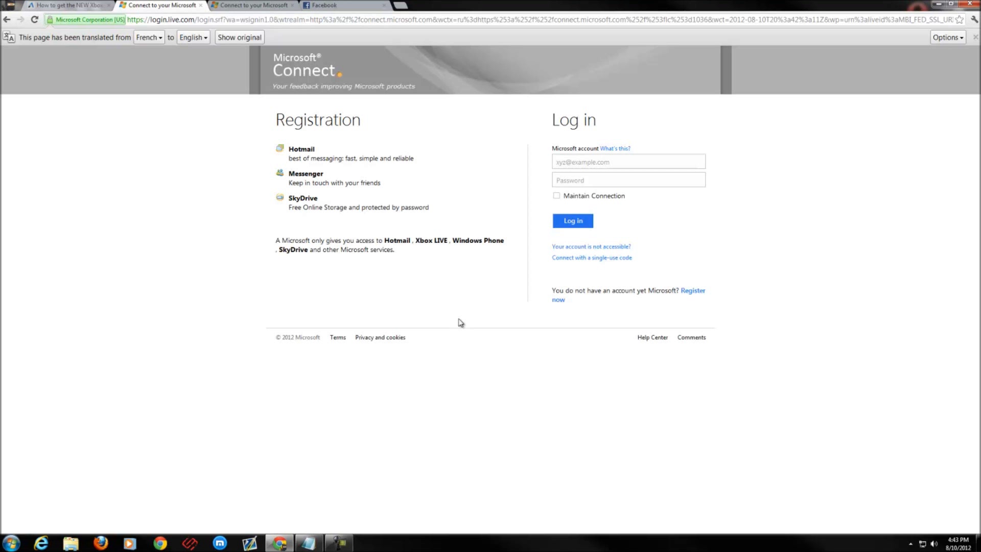
pyautogui.moveTo(579, 330)
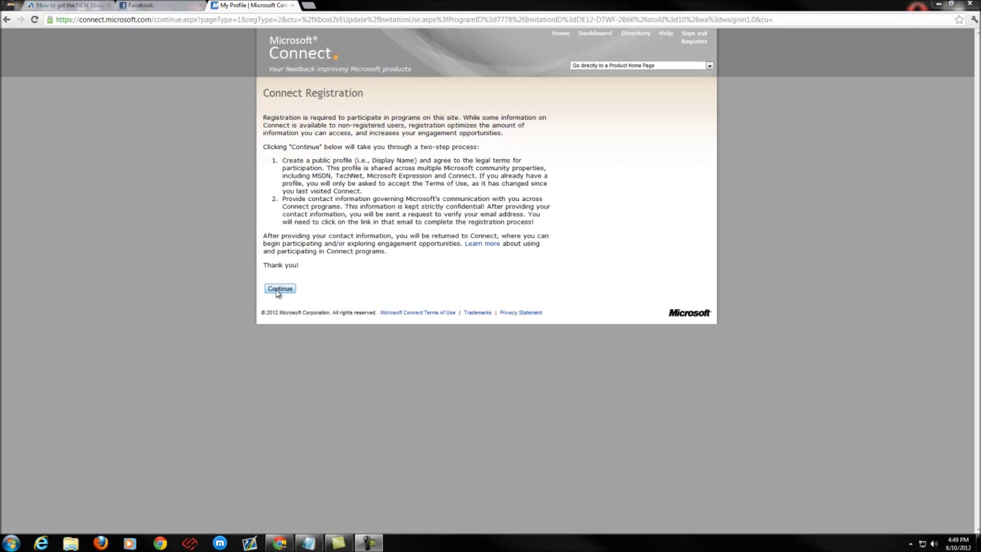
# Continue from the Connect Registration page to the Create your Microsoft Profile form.
pyautogui.click(279, 288)
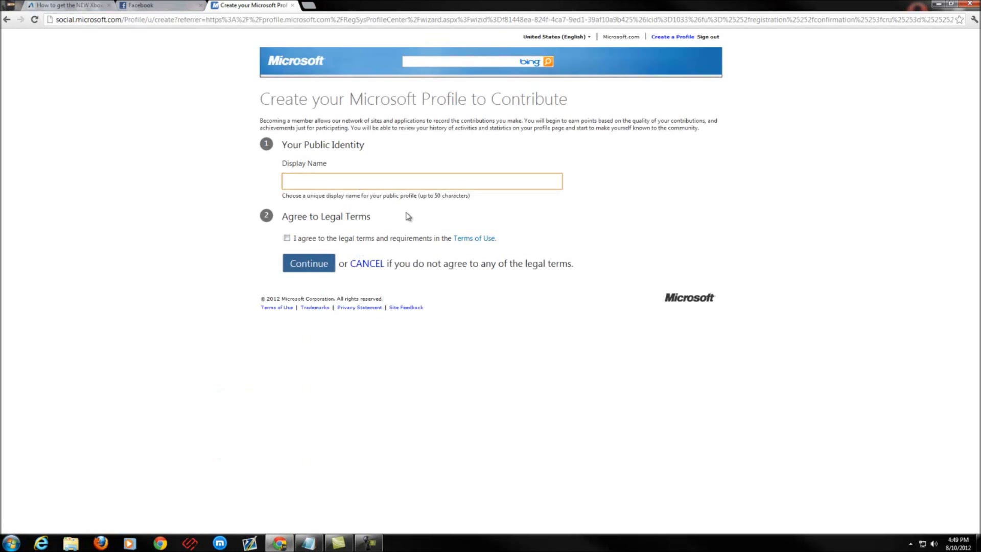
# Enter display name 'Sneak', adjust it after the in-use warning, accept the legal terms and continue.
pyautogui.write('Sneakygasm')
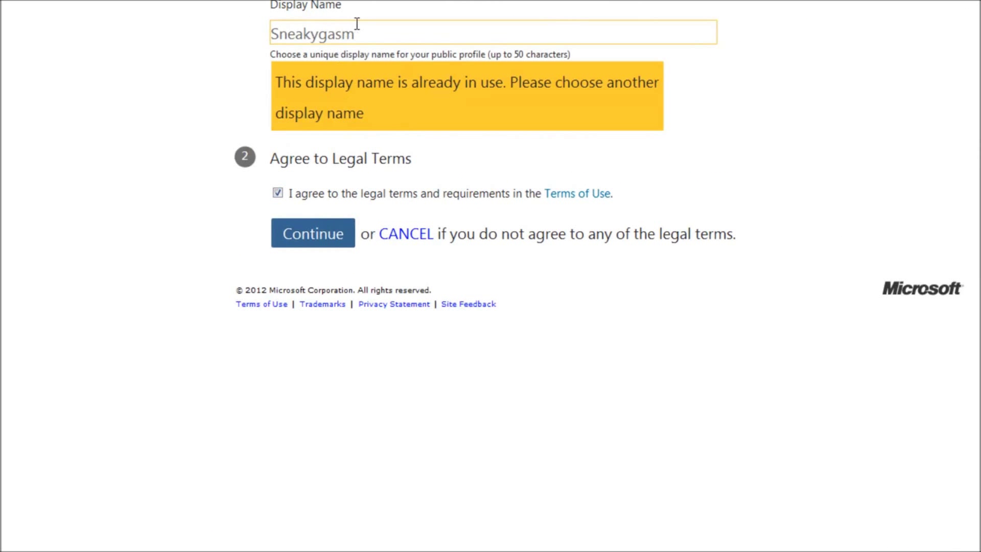
pyautogui.press('Backspace')
pyautogui.write('cooo')
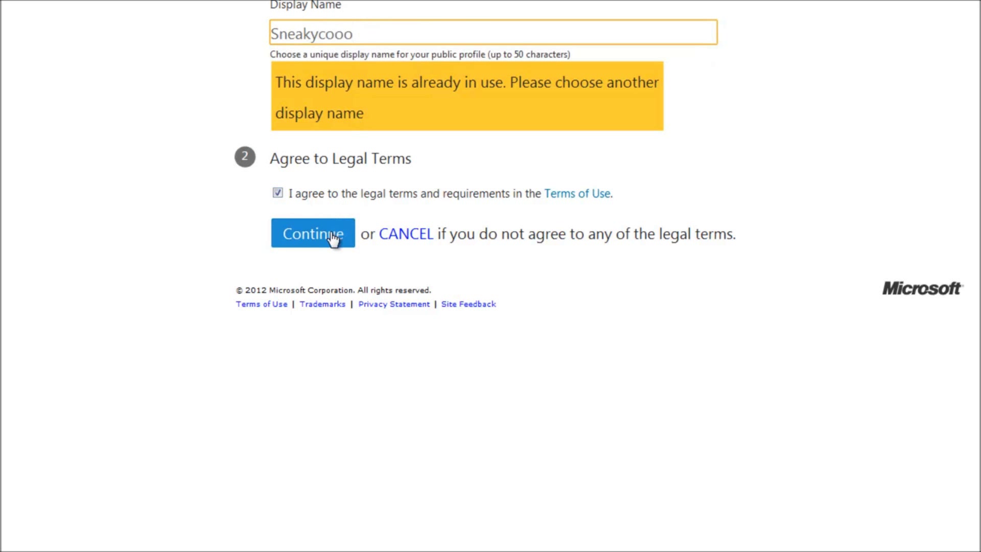
pyautogui.click(313, 233)
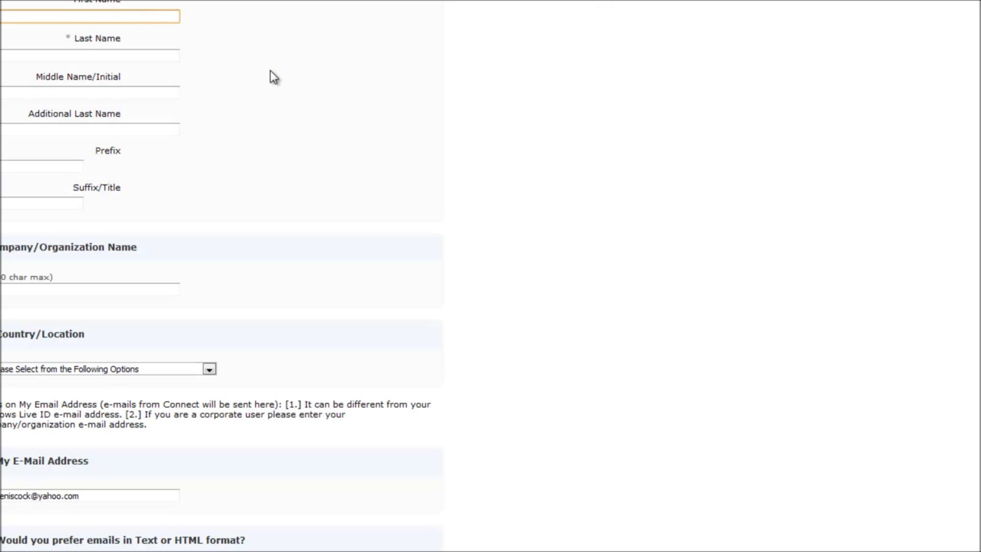
# Fill in last name and company, choose United States as country, and submit the contact form.
pyautogui.click(90, 56)
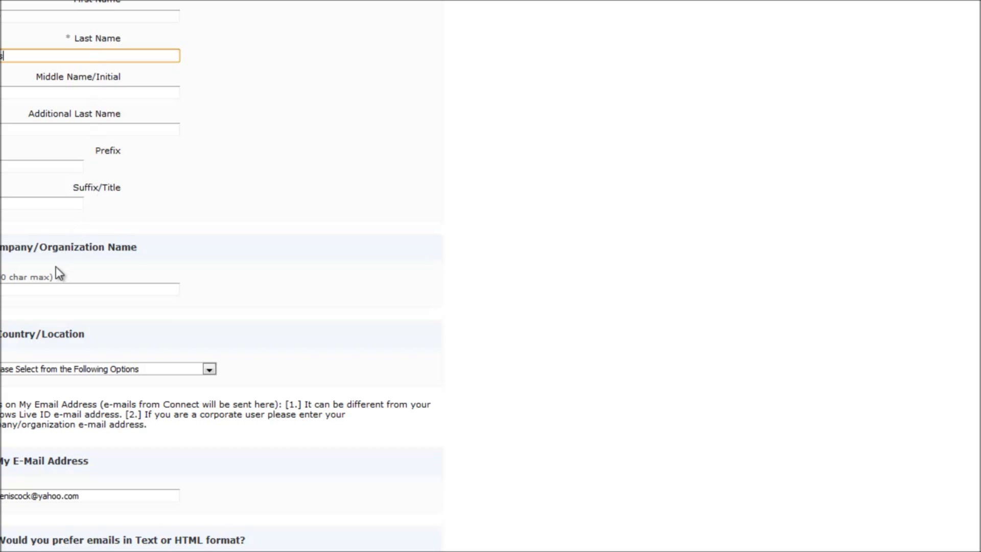
pyautogui.click(90, 289)
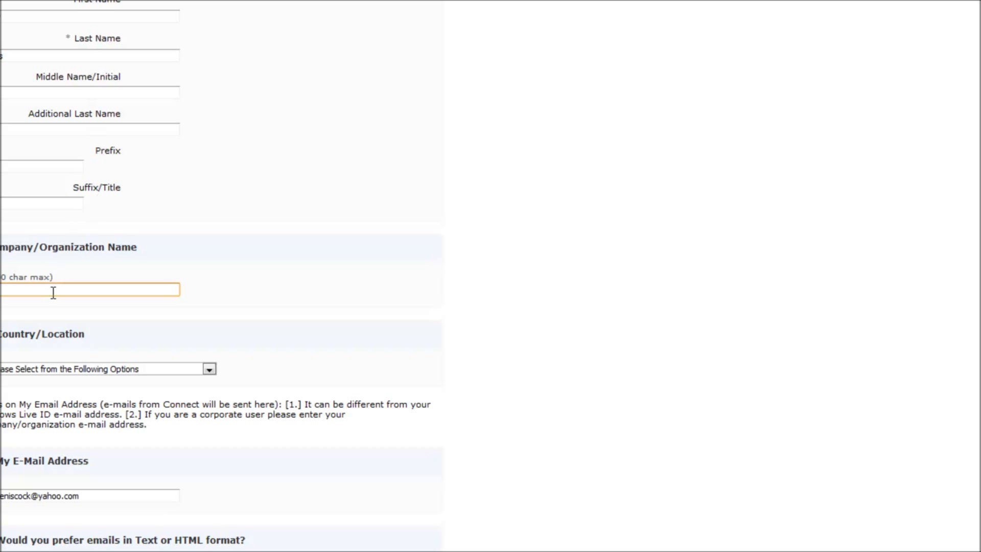
pyautogui.click(209, 369)
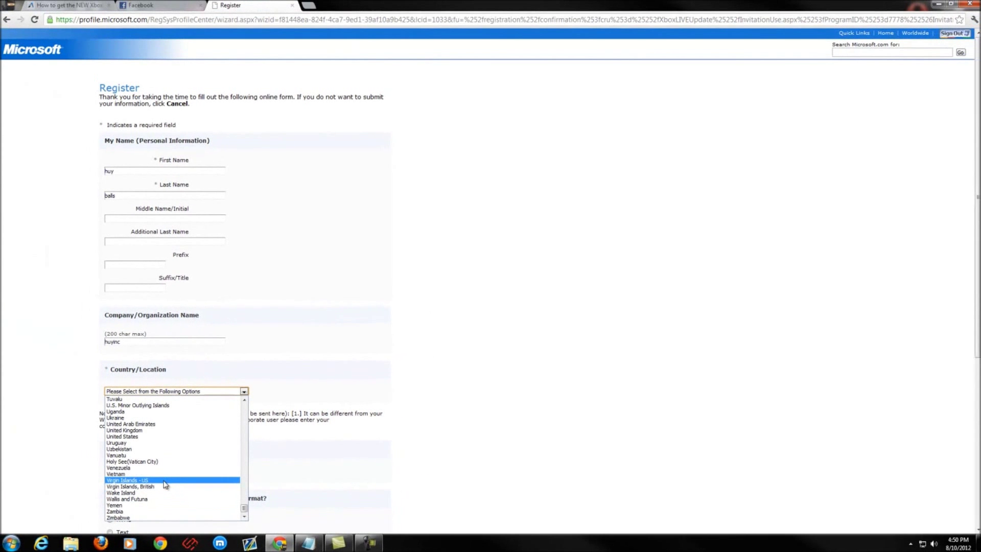
pyautogui.click(121, 437)
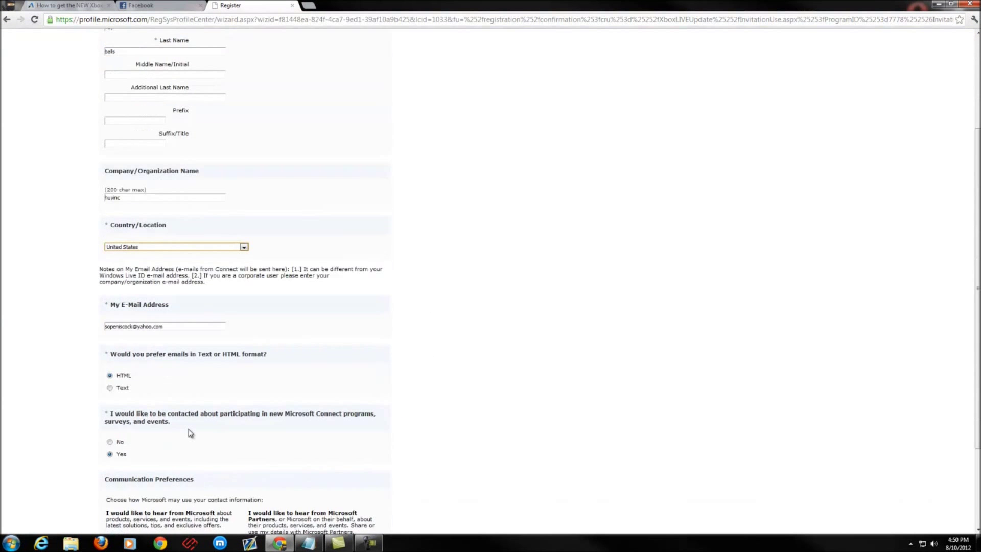
pyautogui.scroll(-3)
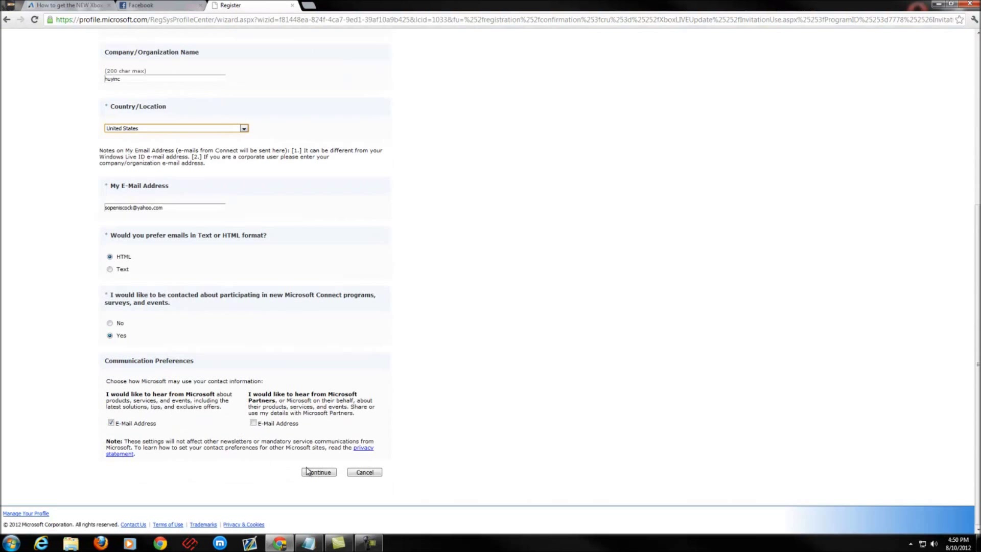
pyautogui.click(318, 472)
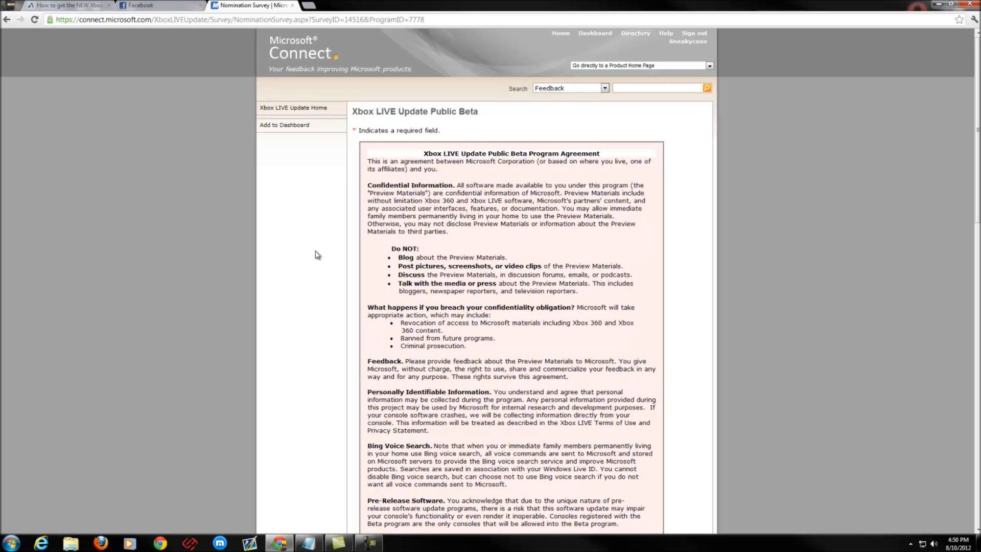
pyautogui.scroll(-3)
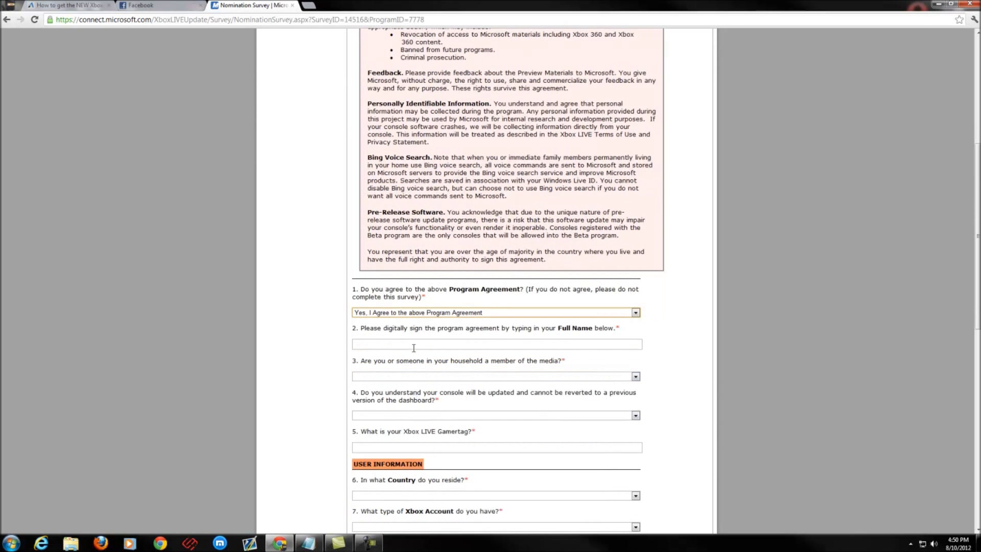
pyautogui.click(497, 345)
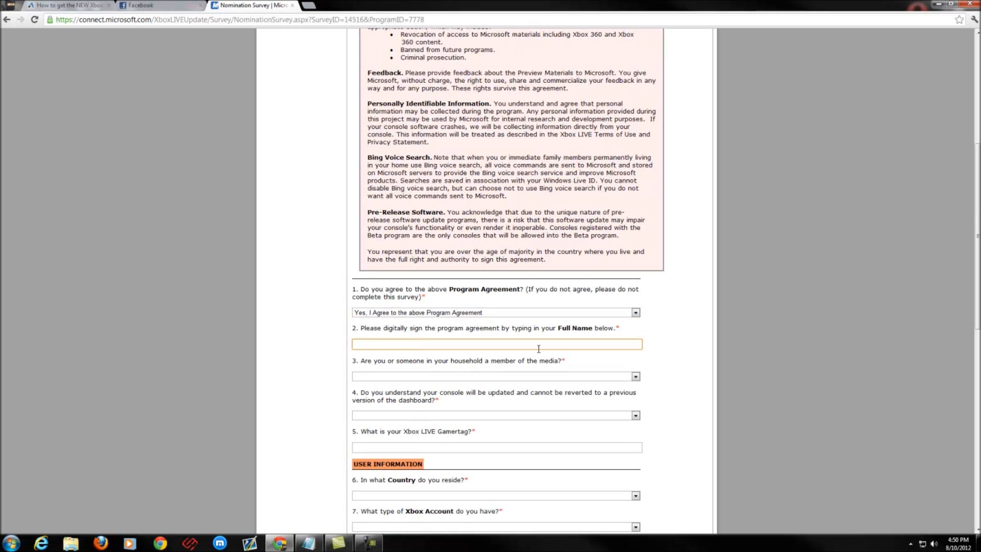
pyautogui.write('Huy')
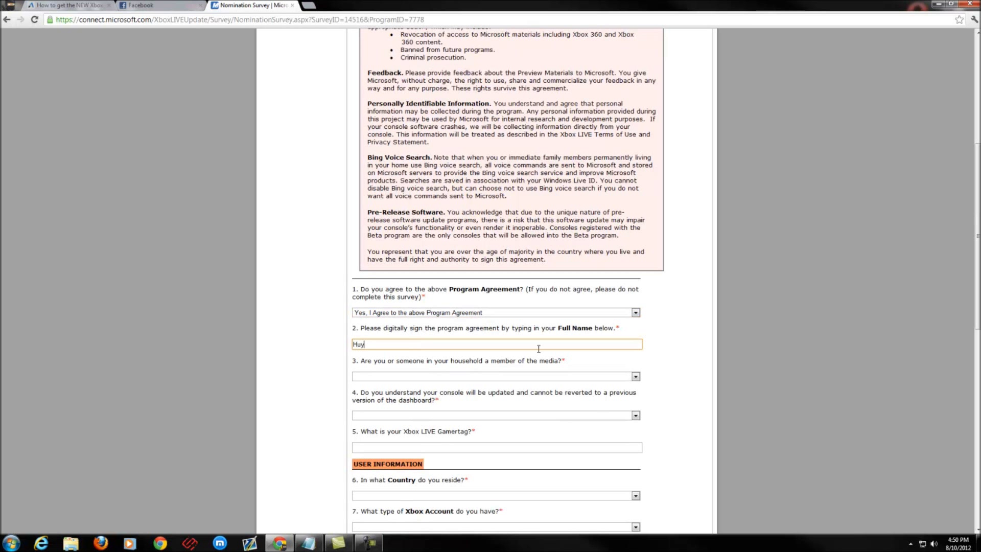
pyautogui.write('Dale')
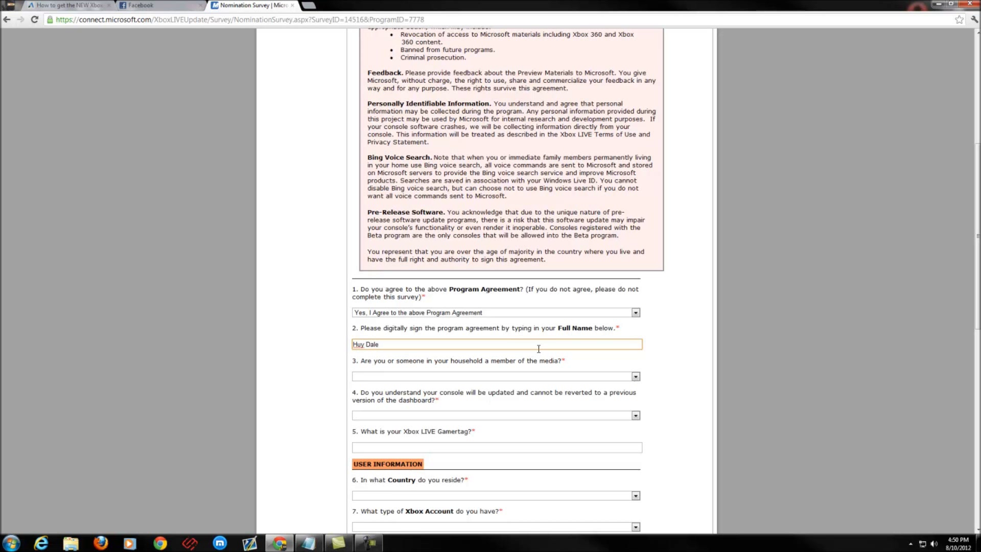
# Answer Yes to the media household question and enter gamertag 'Sneakygas'.
pyautogui.click(636, 377)
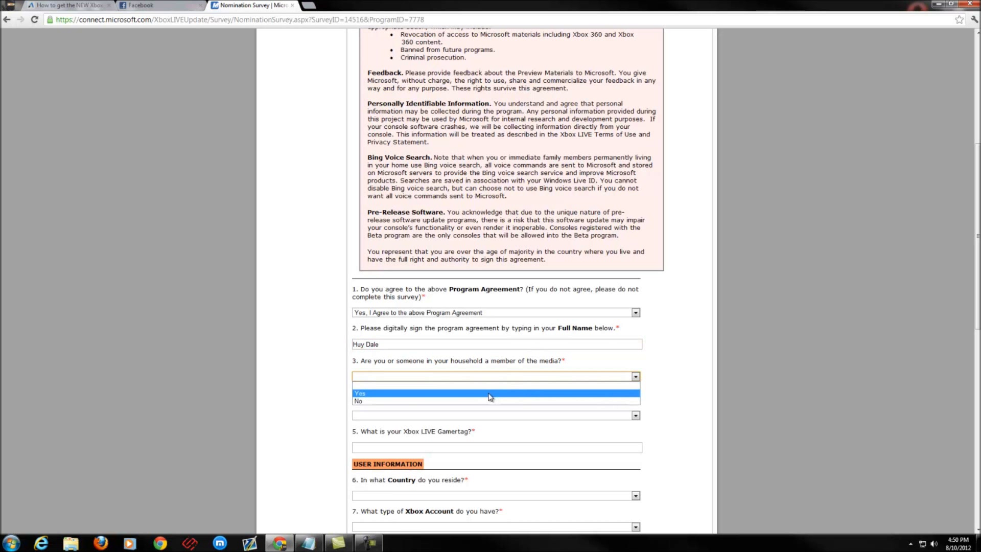
pyautogui.click(361, 393)
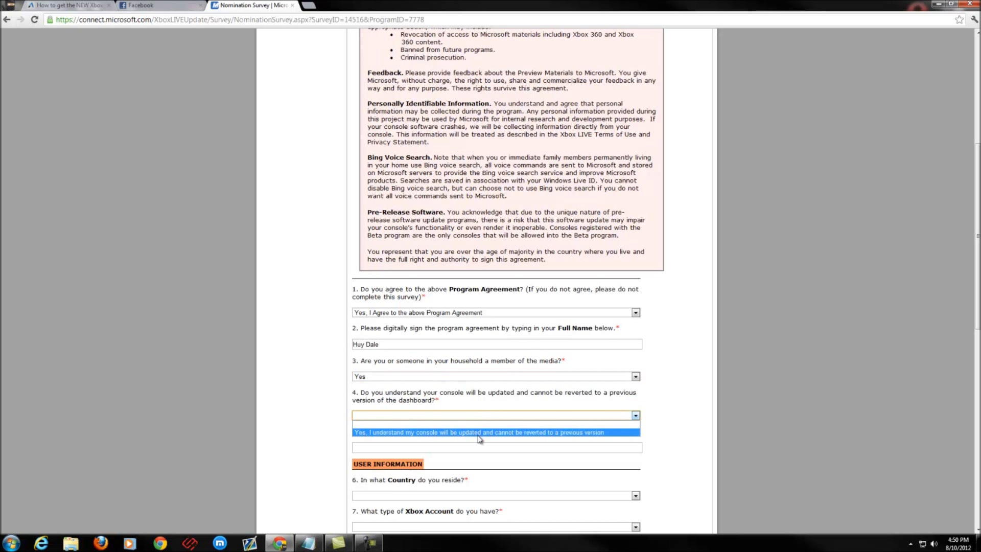
pyautogui.write('S')
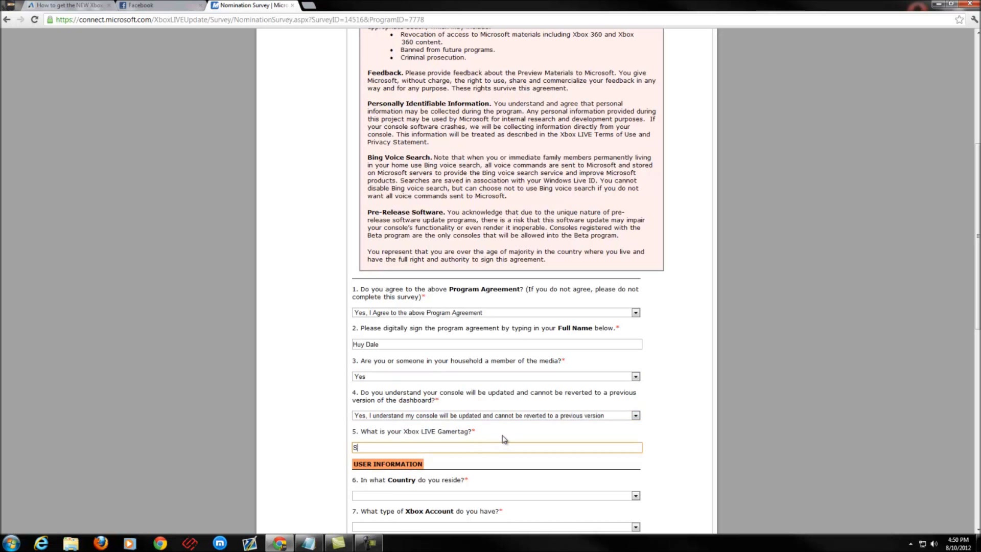
pyautogui.write('neakygas')
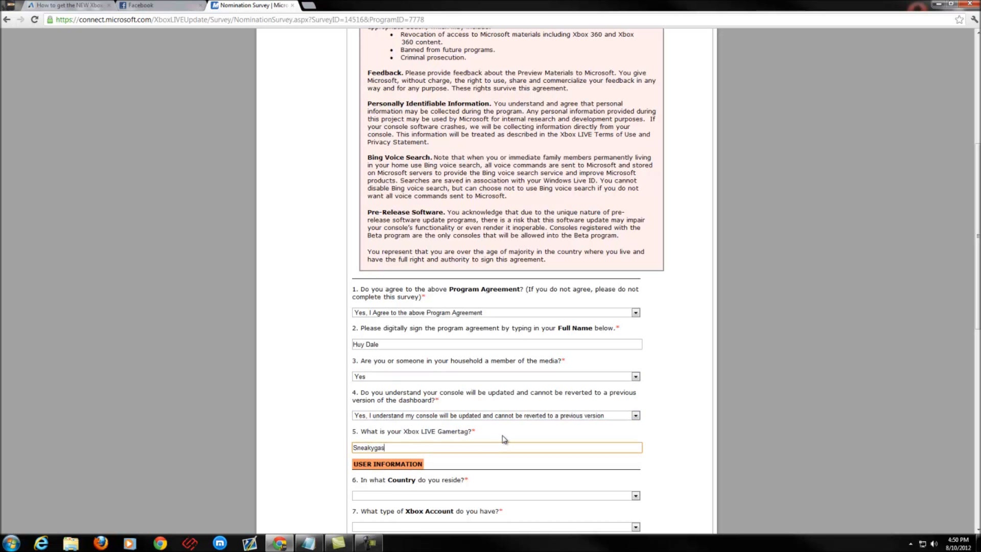
# Set country of residence to United States, ISP to 'Comcast', and answer the console count question.
pyautogui.click(636, 496)
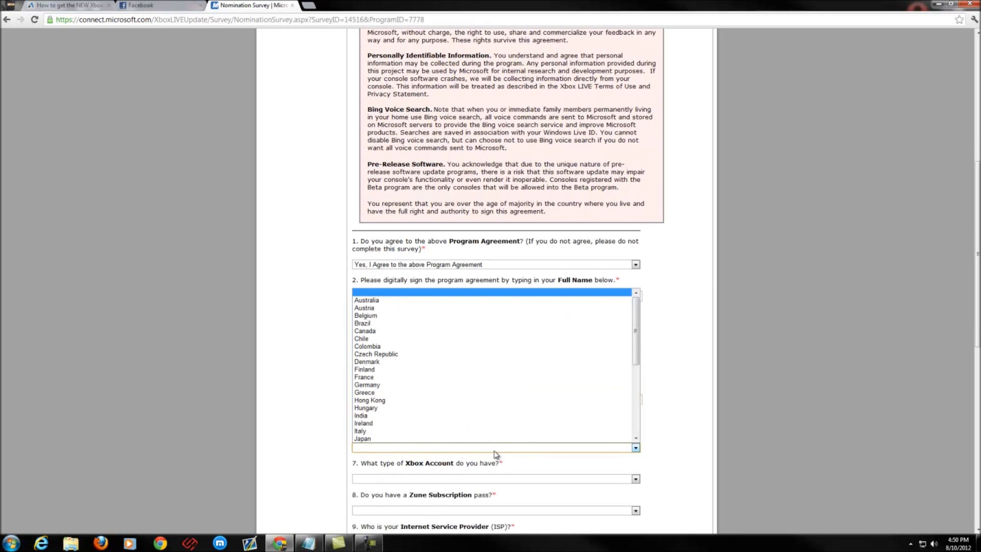
pyautogui.click(373, 446)
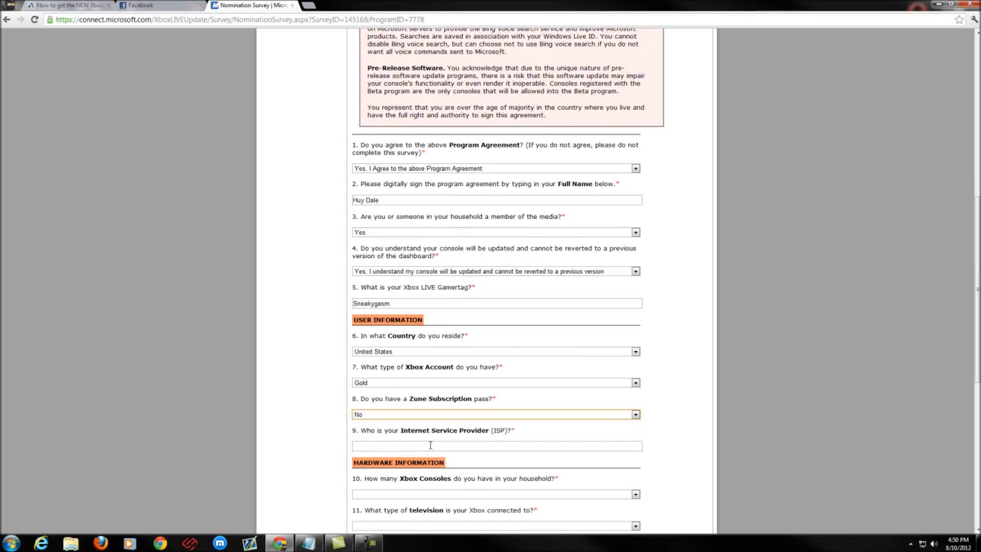
pyautogui.click(497, 446)
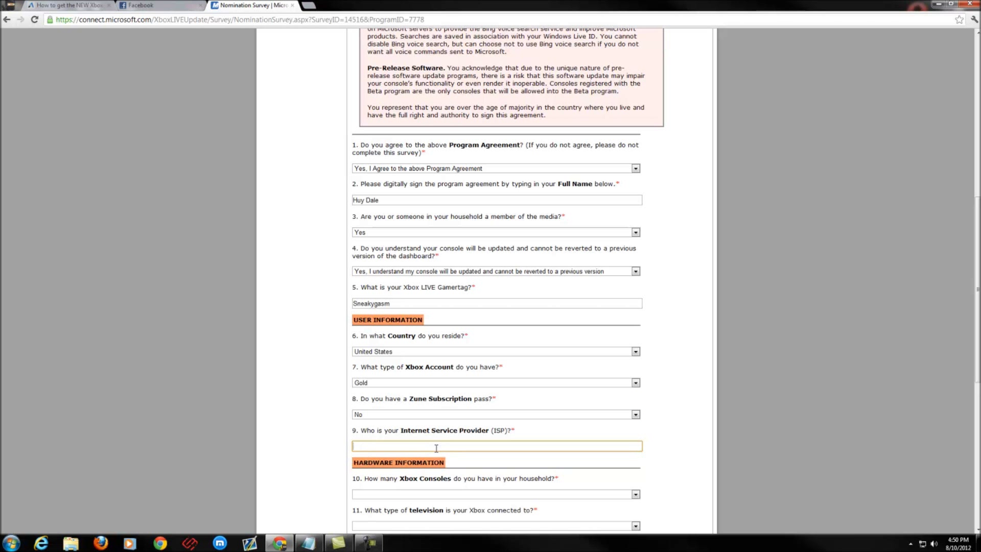
pyautogui.write('Comcast')
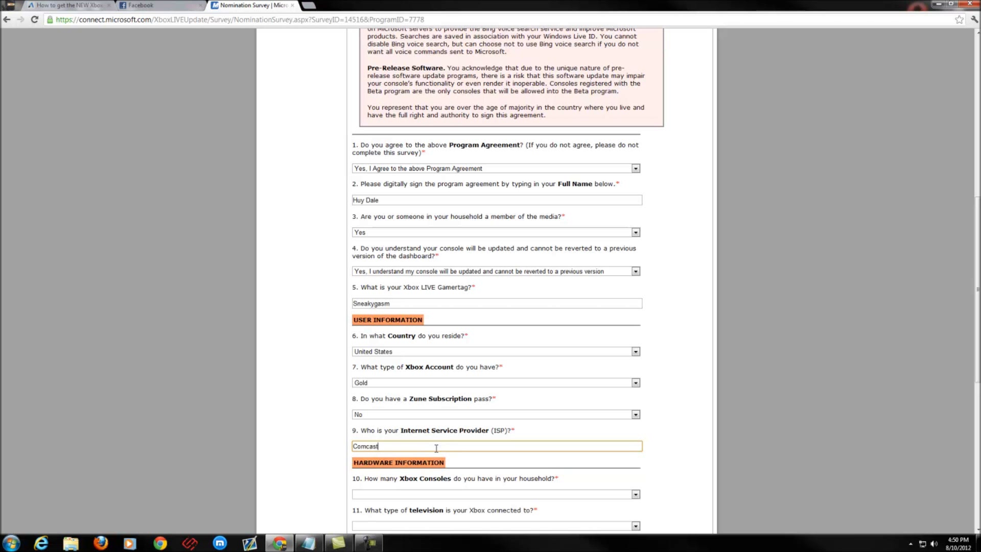
pyautogui.scroll(-3)
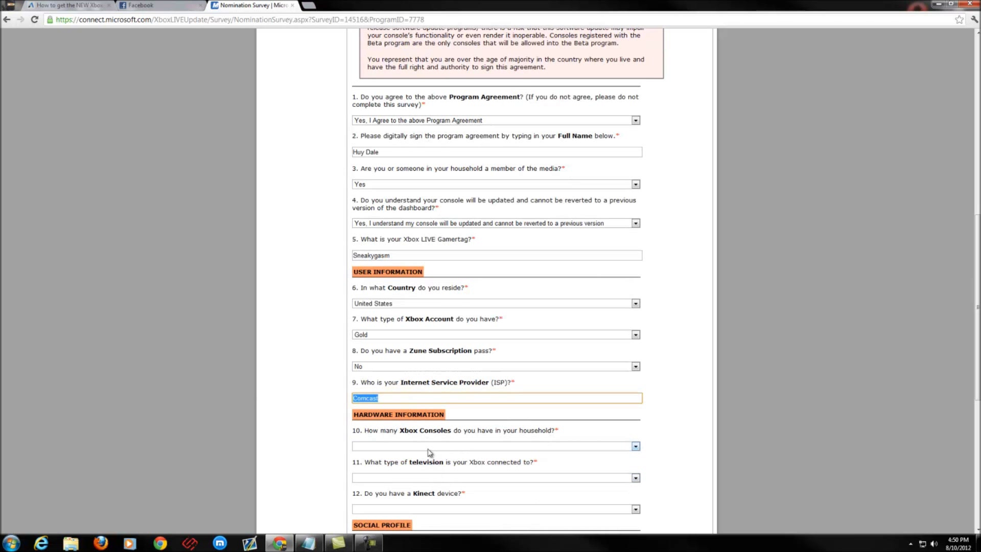
pyautogui.click(497, 445)
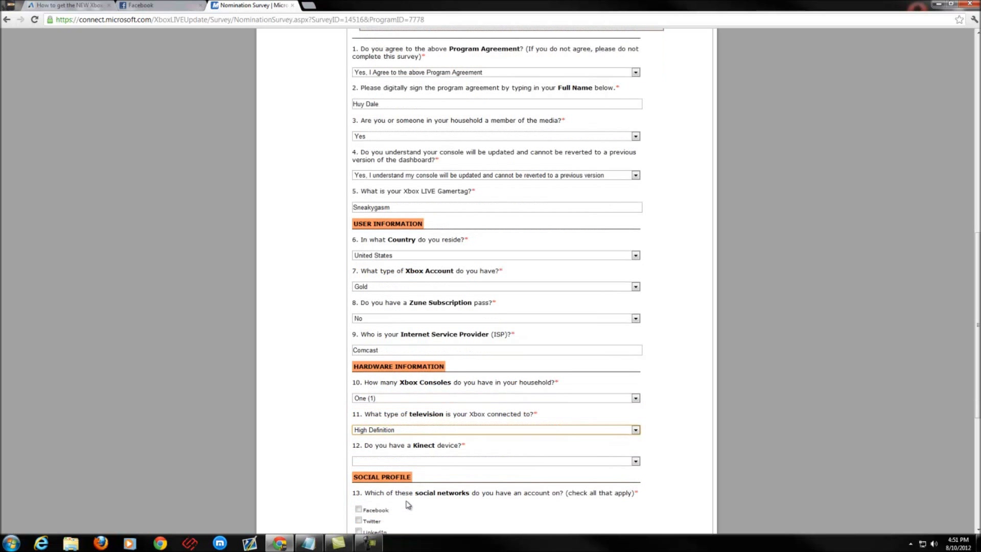
# Tick the social network accounts, answer how play is coordinated with friends and weekly gaming hours.
pyautogui.scroll(-3)
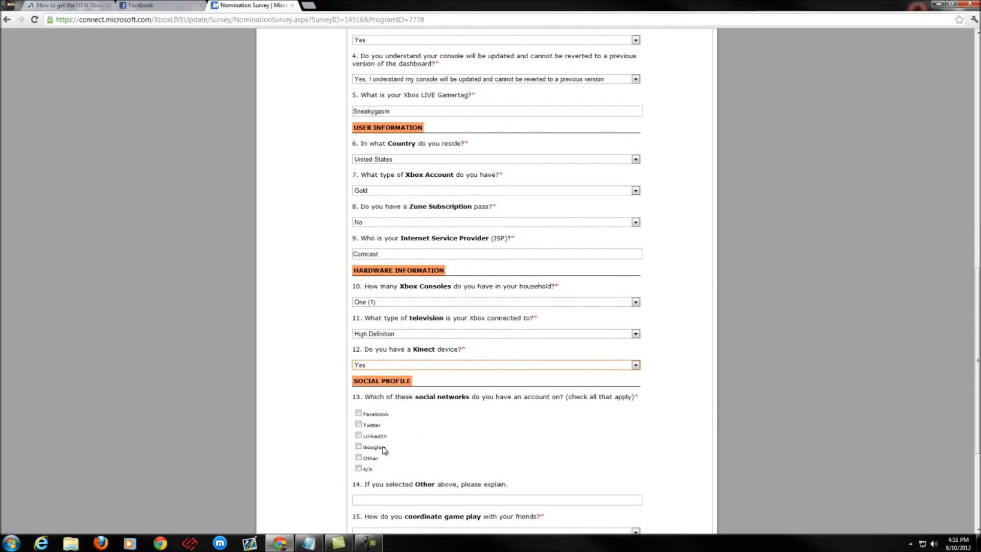
pyautogui.click(359, 446)
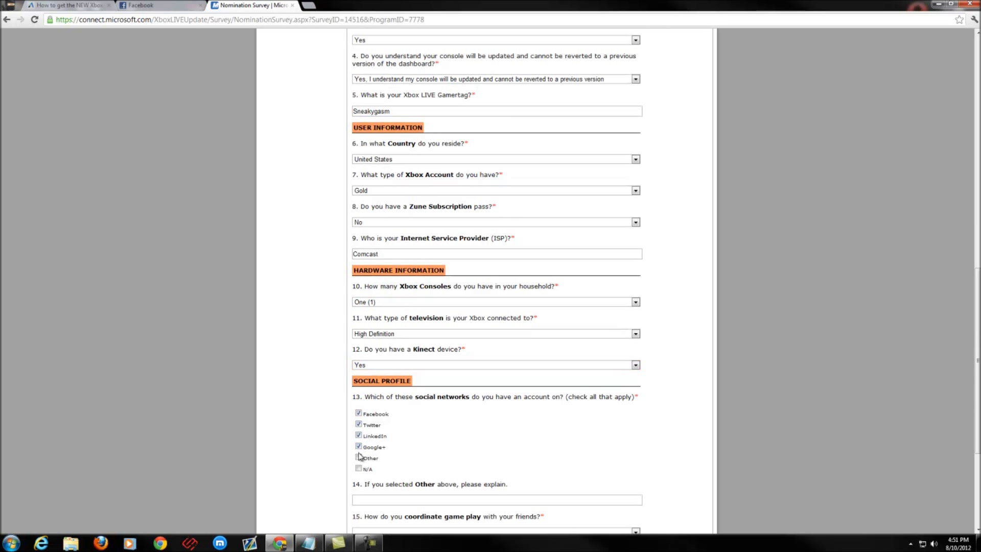
pyautogui.scroll(-3)
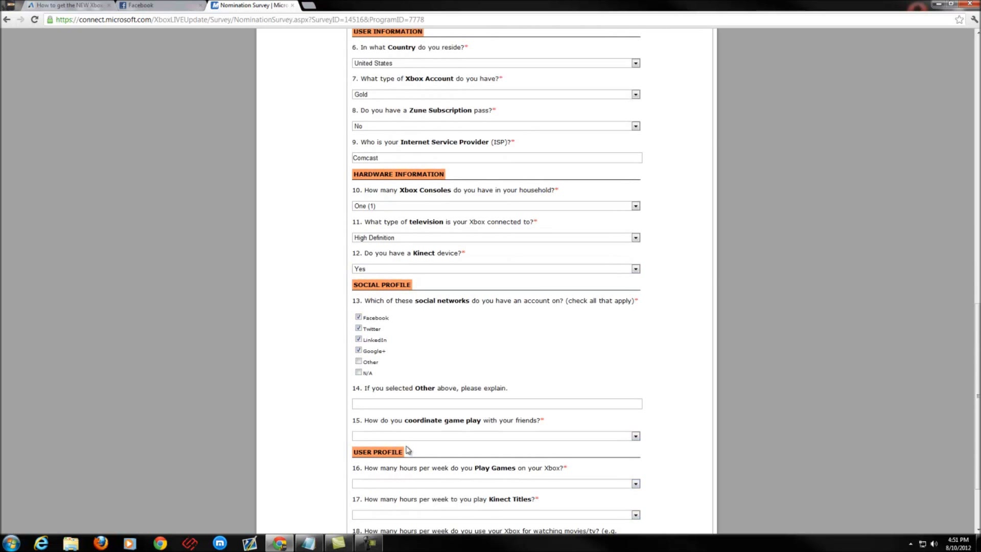
pyautogui.click(496, 436)
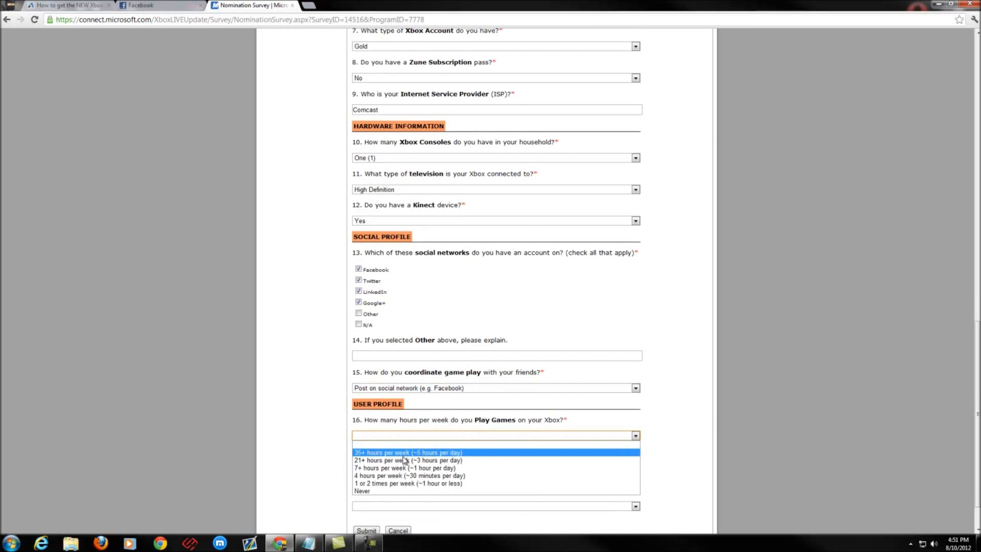
pyautogui.click(408, 453)
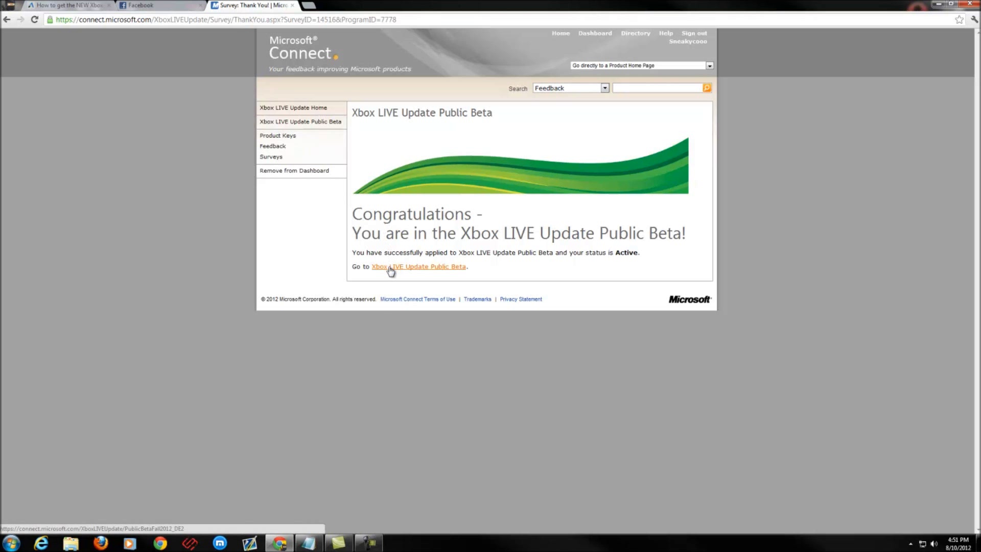
# Go from the Congratulations page to the Xbox LIVE Update Public Beta program page.
pyautogui.click(419, 266)
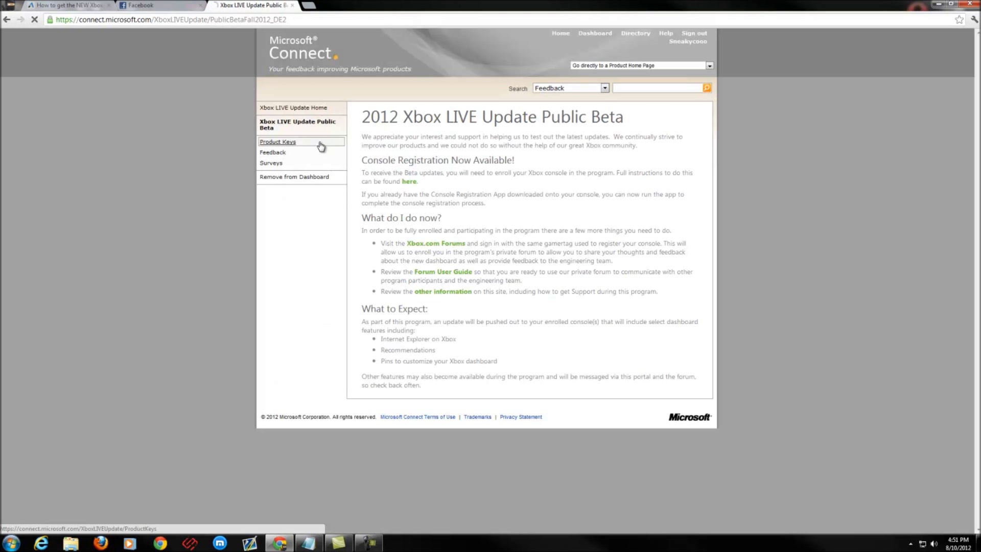
# Request the Fall 2012 Console Registration key under Product Keys and copy its value.
pyautogui.click(277, 141)
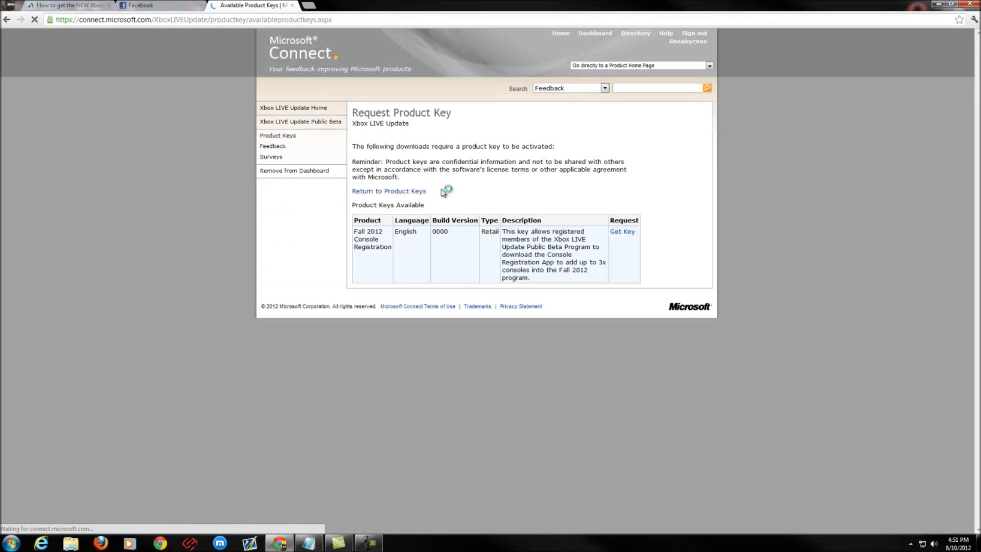
pyautogui.click(623, 231)
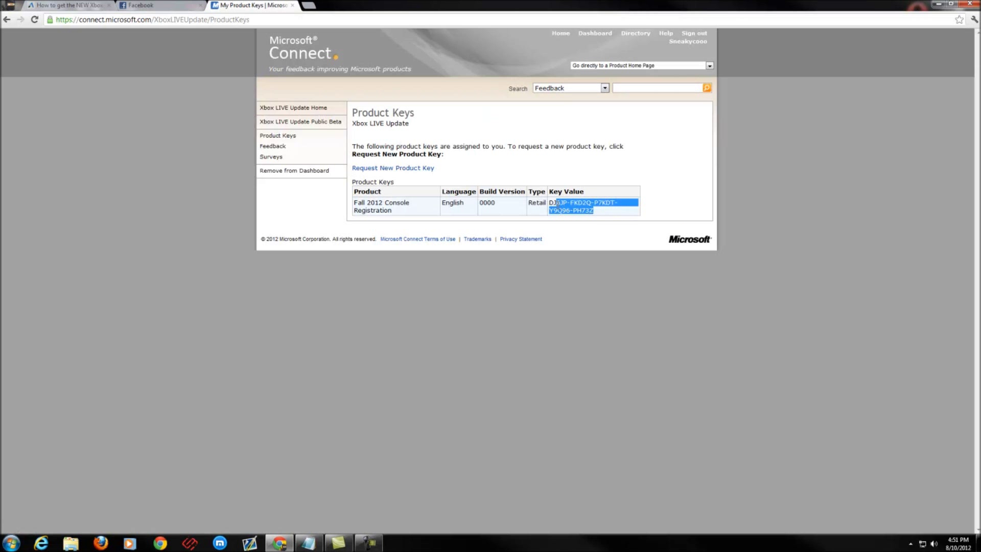
pyautogui.rightClick(571, 206)
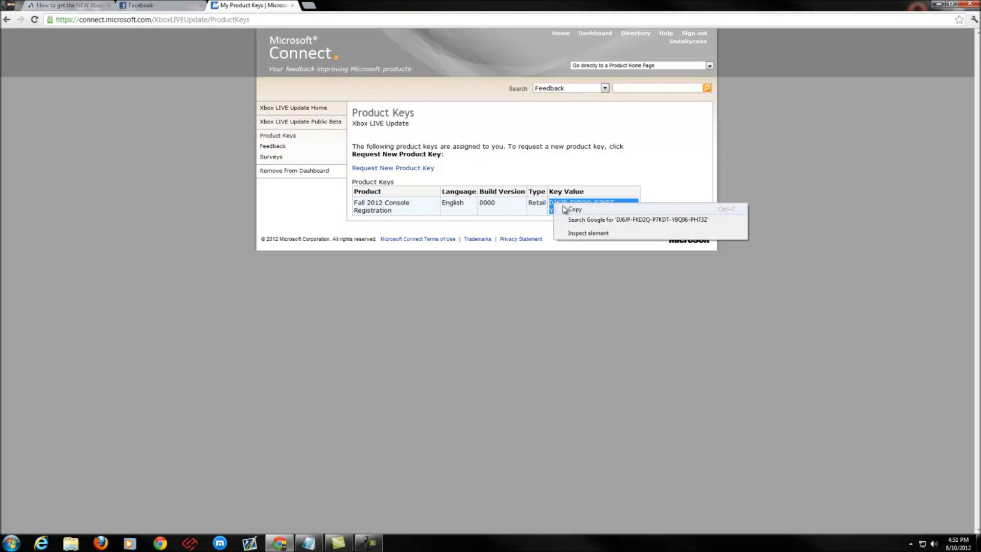